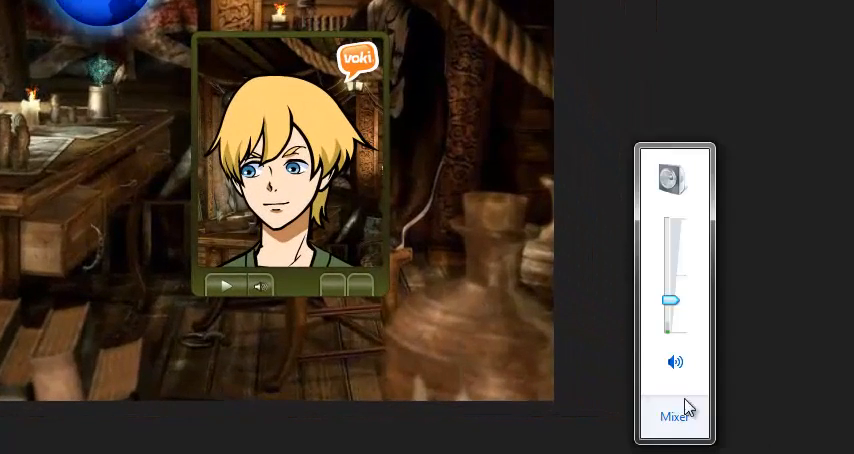
Step: Adjust the volume and follow the globe link to Middle East Government Quests
drag(672, 304, 672, 260)
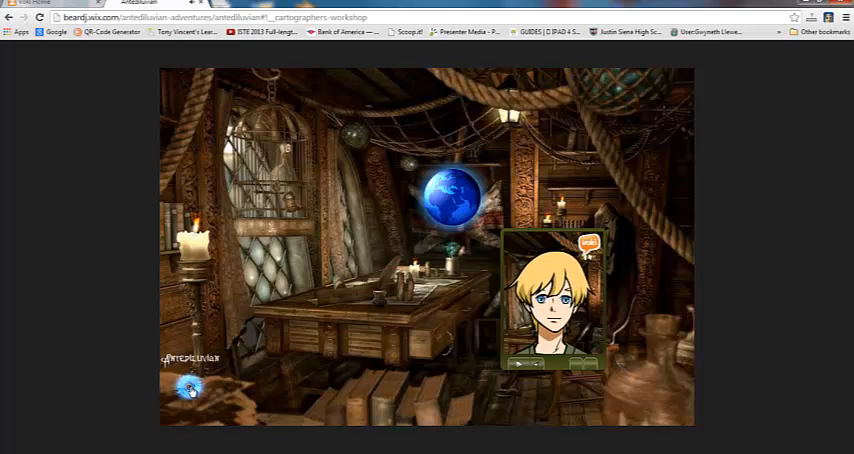
click(190, 388)
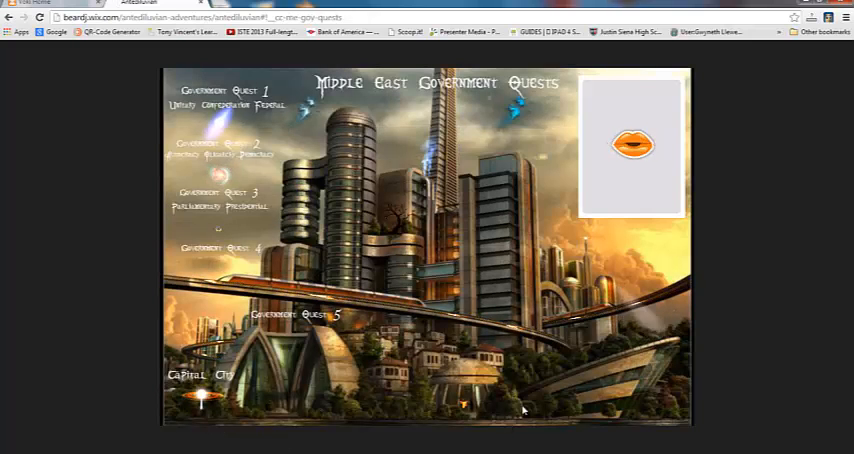
click(632, 144)
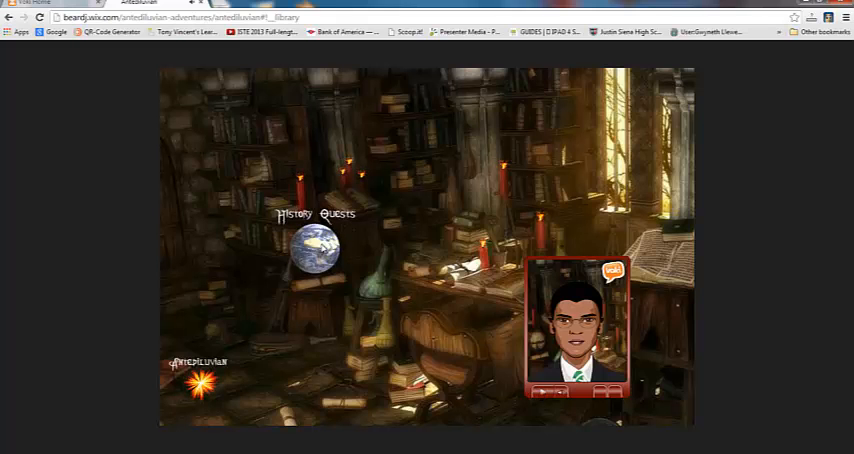
Step: Follow the character host's link to visit the Voki site
click(316, 244)
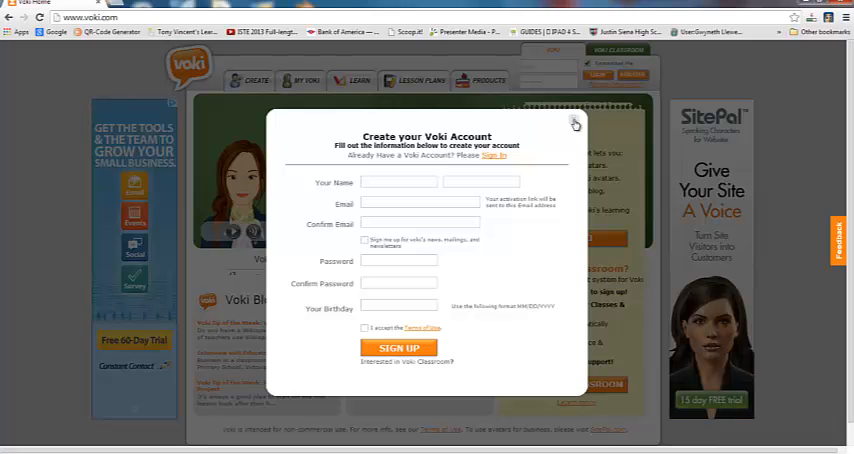
Step: Use the Sign in link to reach the logged-in My Voki page
click(576, 122)
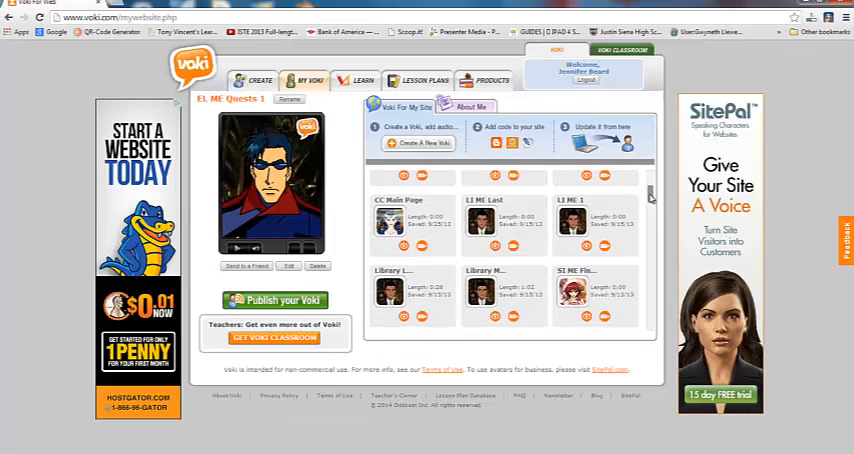
Step: Scroll through the saved My Voki characters, then return to the Wix tavern page
scroll(down, 3)
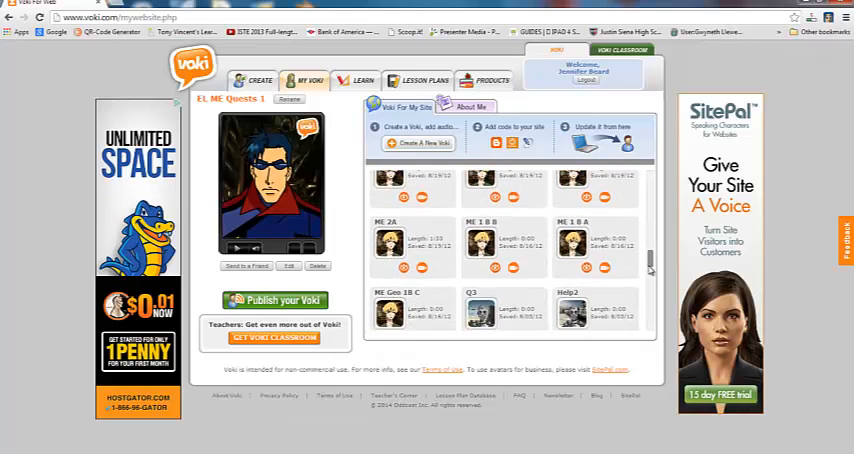
scroll(down, 3)
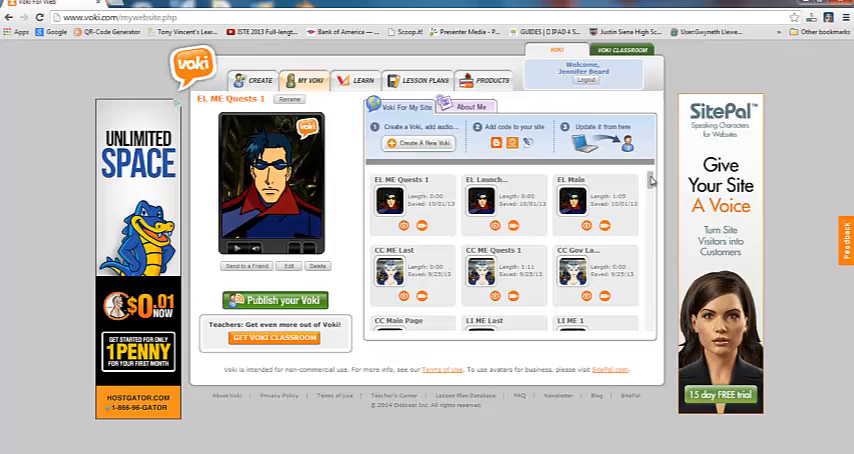
scroll(down, 3)
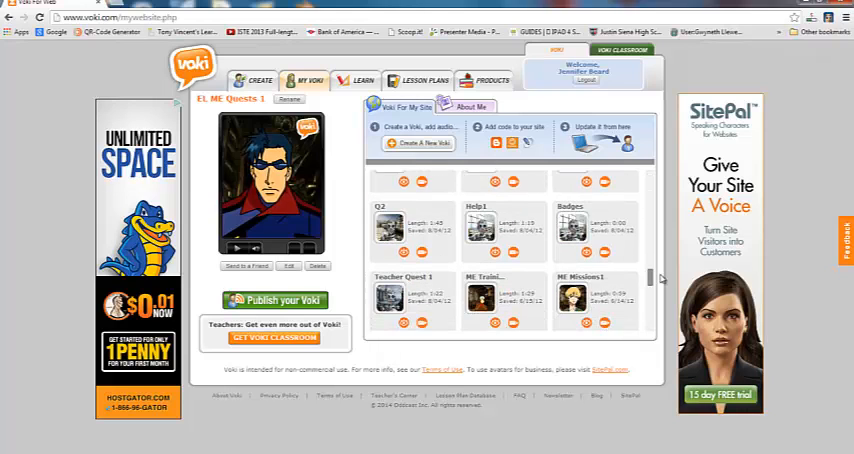
scroll(down, 3)
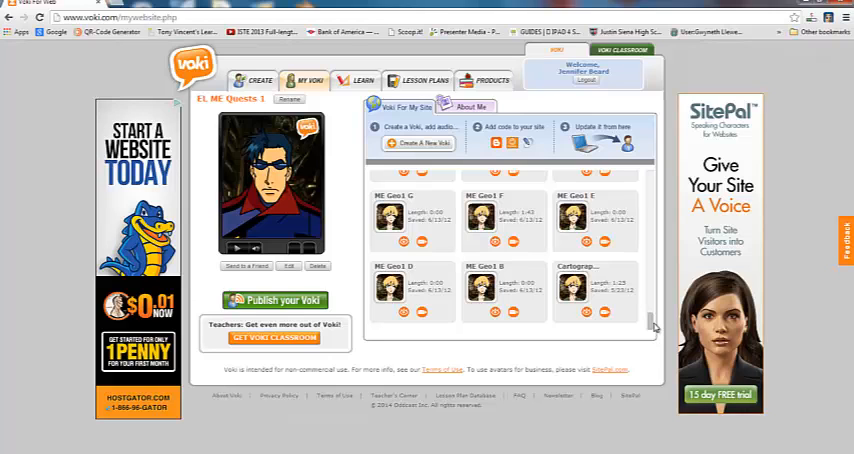
click(100, 4)
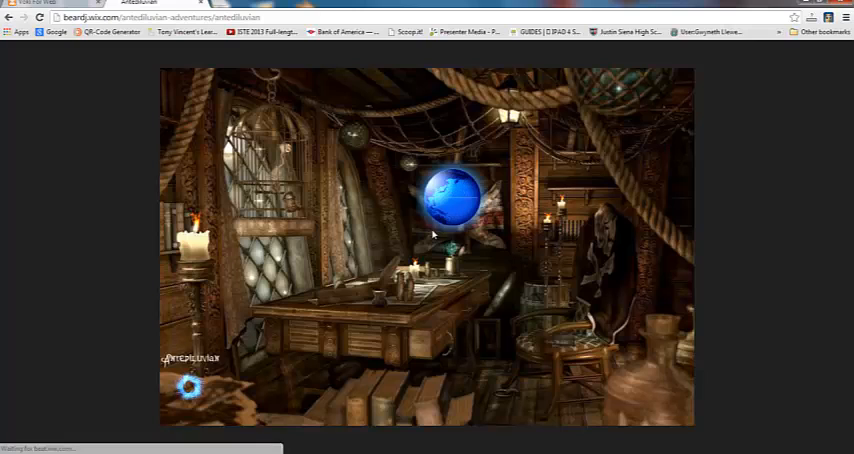
Step: On Middle East Mission 1, play and pause the Geography of Southwest Asia video
click(450, 196)
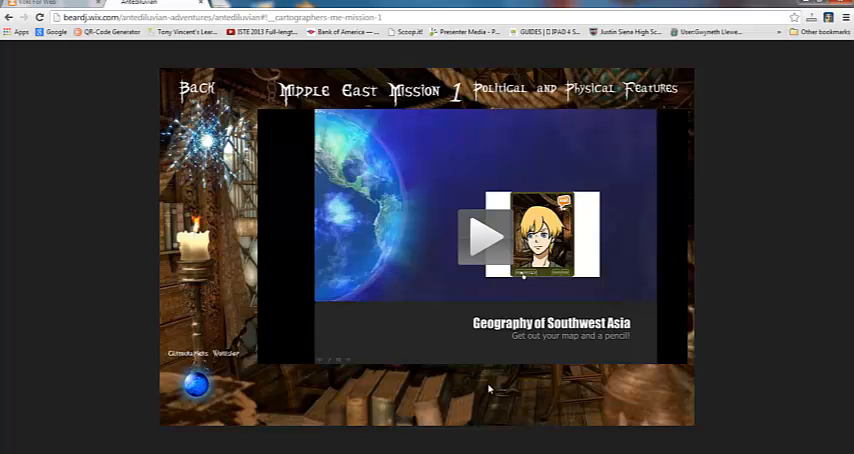
click(484, 236)
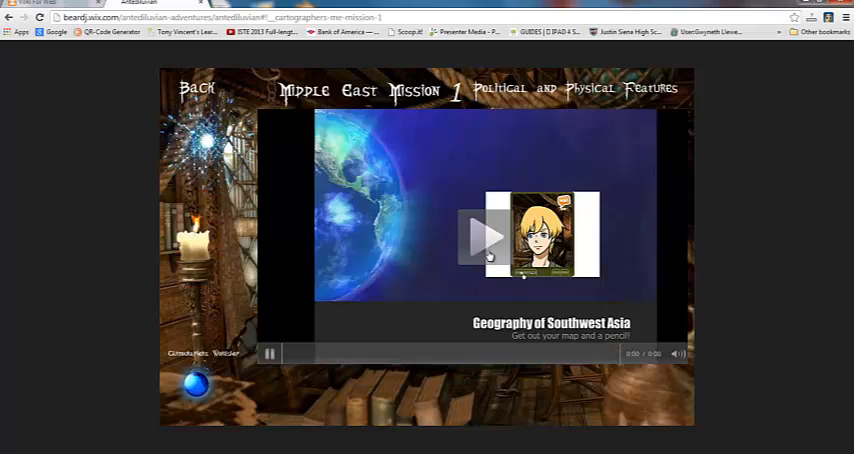
click(488, 236)
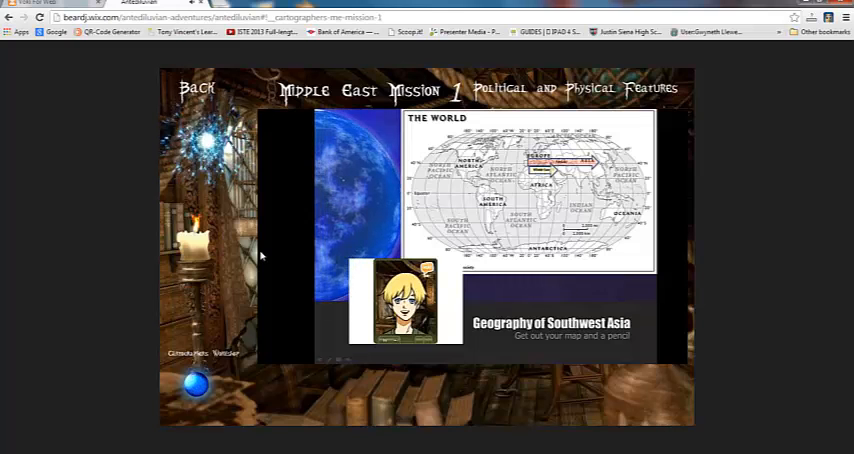
Step: Switch back to the Voki tab showing the My Voki page
click(272, 354)
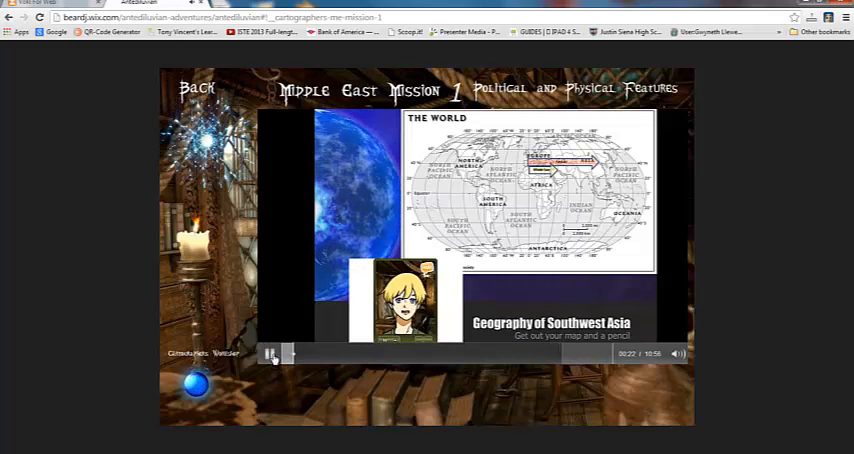
click(272, 354)
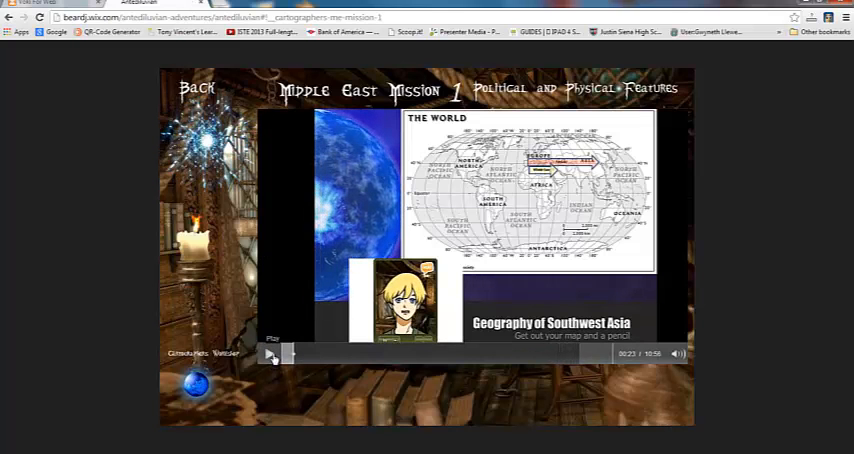
click(272, 354)
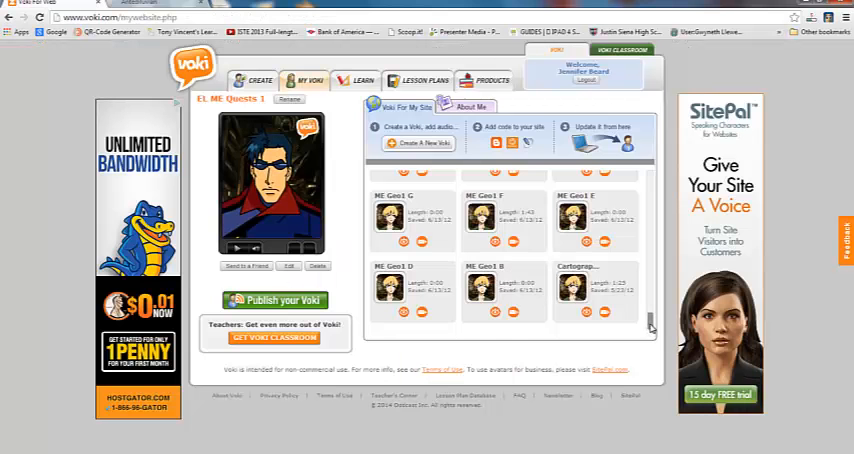
scroll(down, 3)
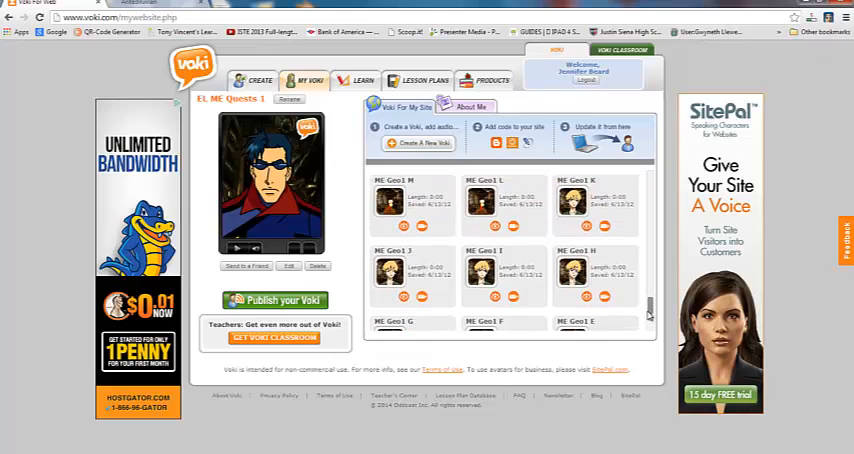
scroll(down, 3)
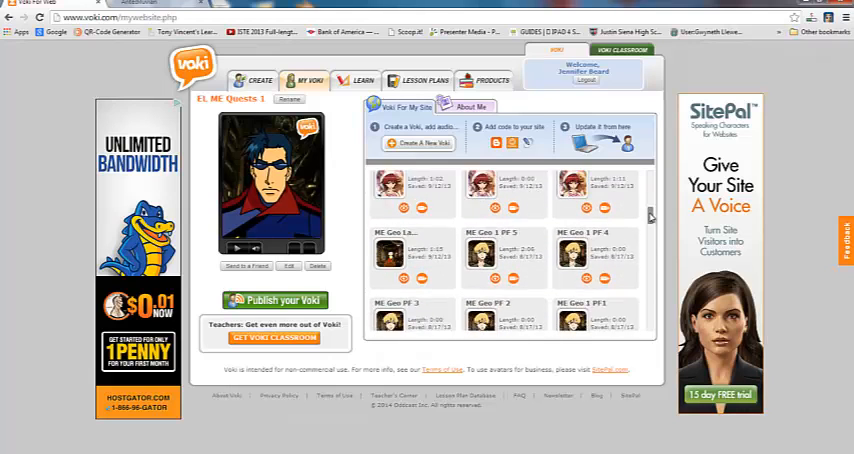
scroll(down, 3)
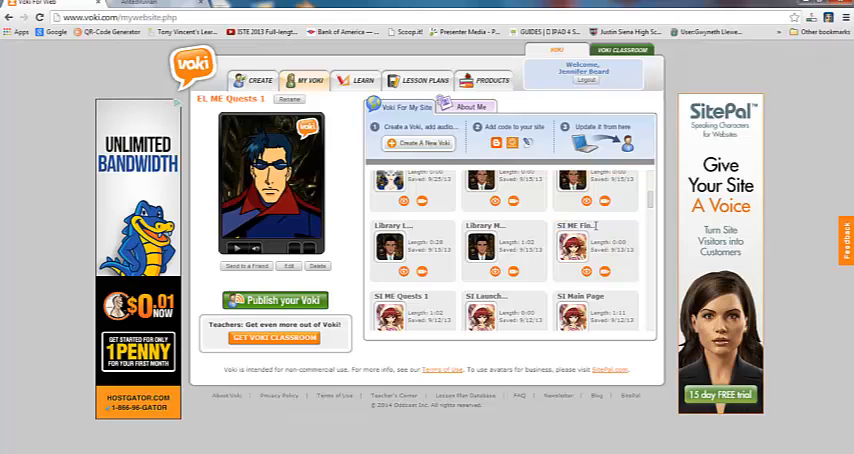
scroll(down, 3)
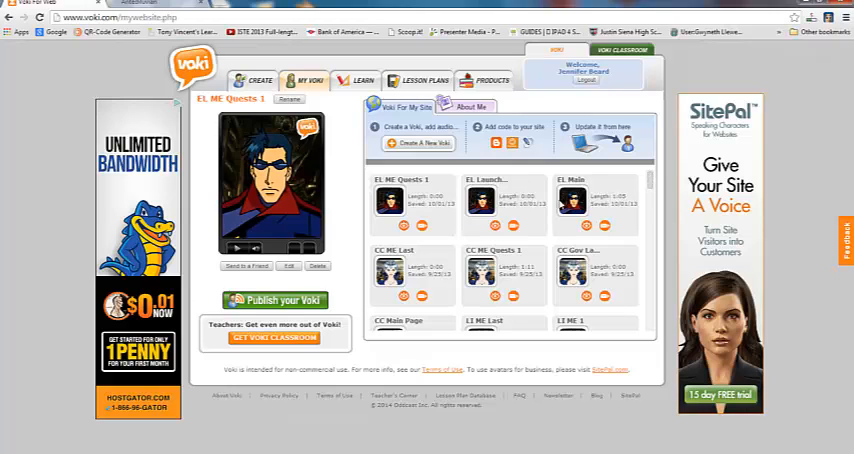
mouse_move(560, 204)
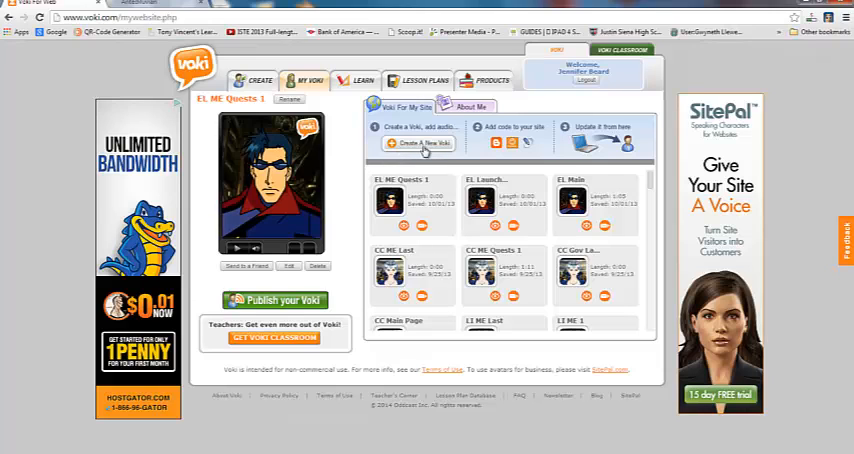
click(420, 144)
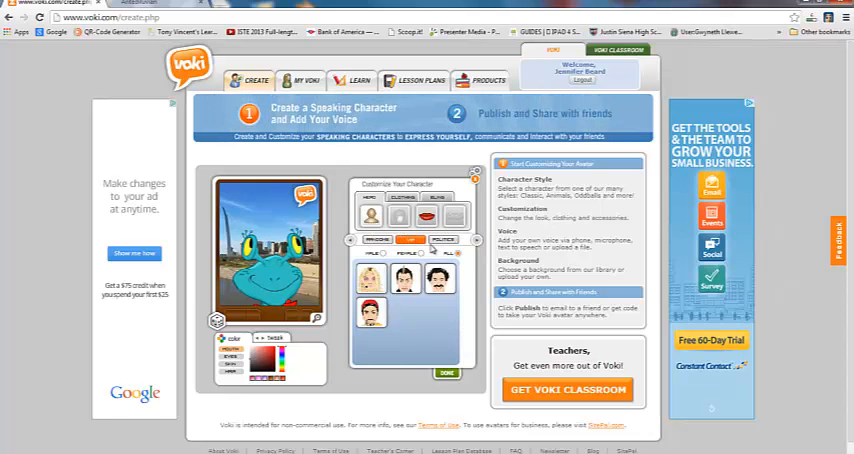
Step: Browse a category of human characters in Customize Your Character
click(444, 240)
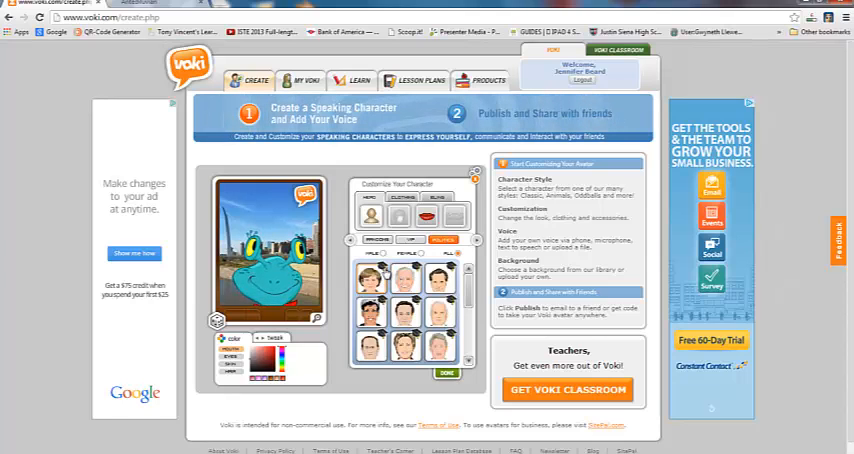
mouse_move(372, 276)
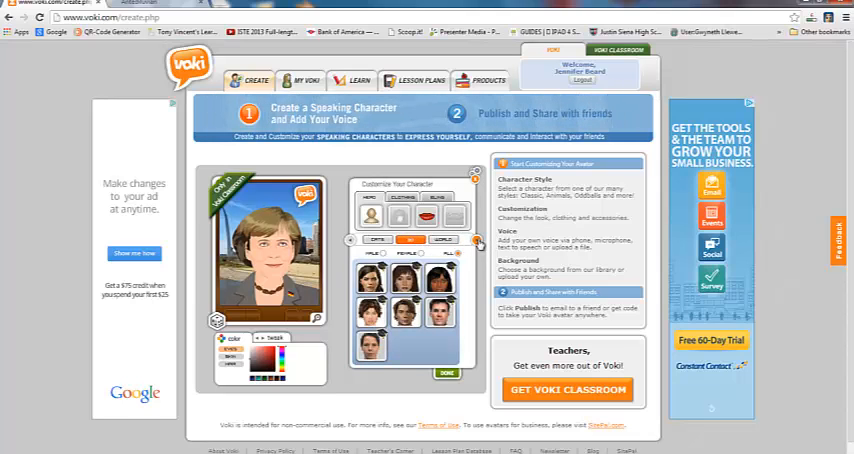
Step: Choose Abraham Lincoln as the speaking character
click(440, 240)
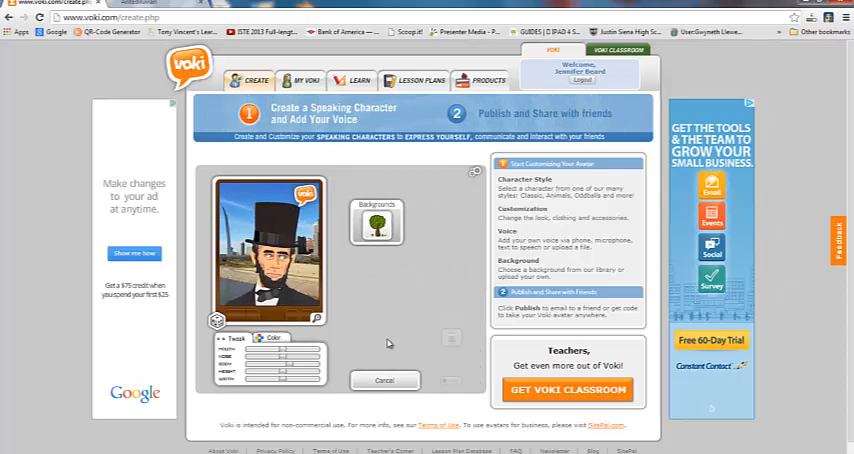
Step: Browse background categories and confirm the thunderstorm sky behind Lincoln
click(376, 222)
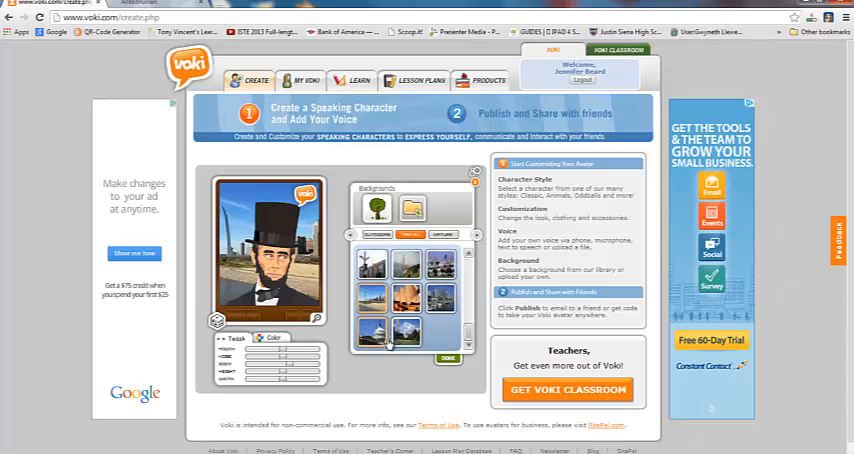
click(370, 330)
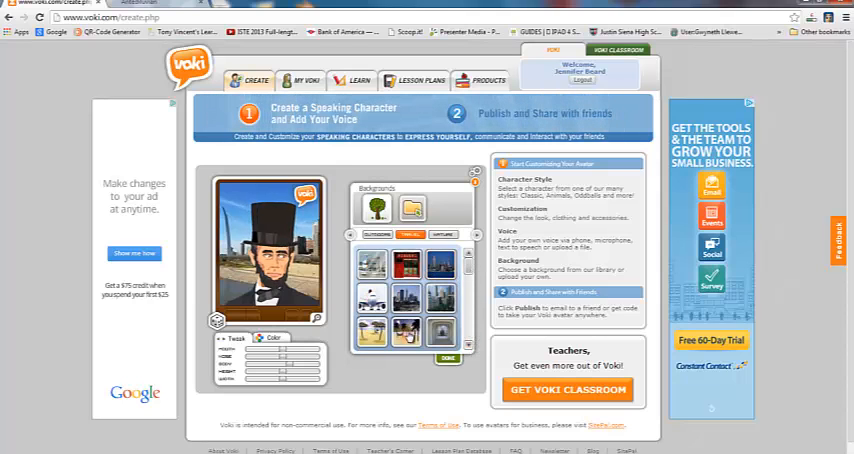
click(412, 208)
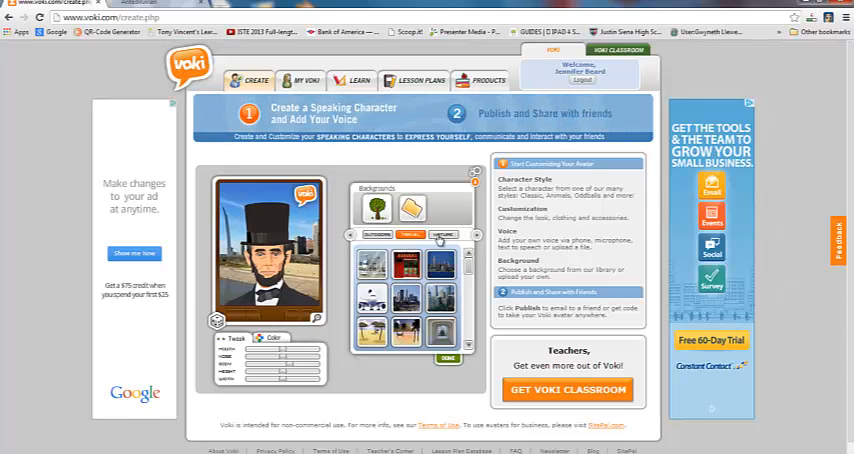
click(440, 268)
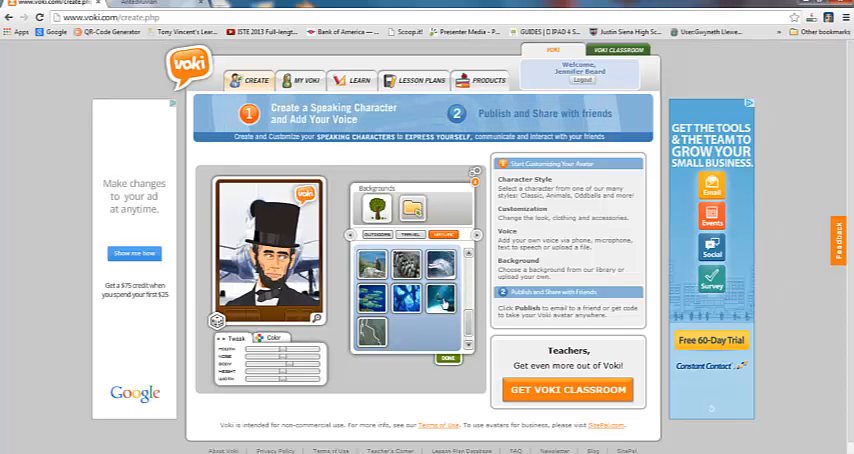
click(440, 300)
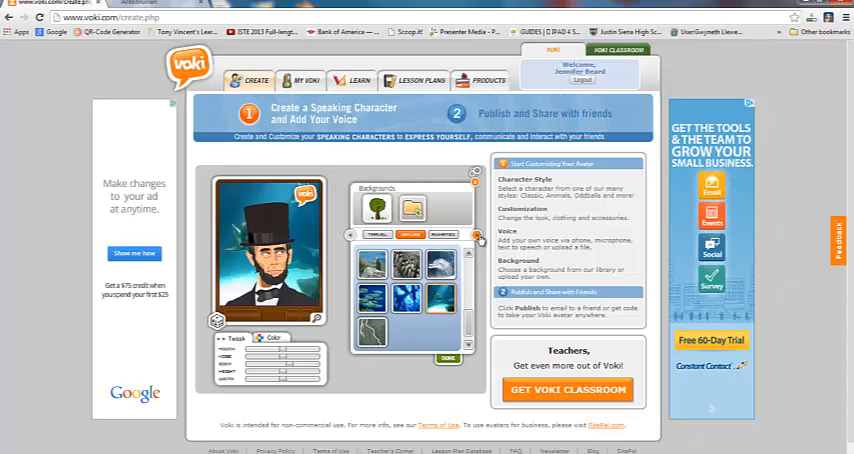
click(410, 234)
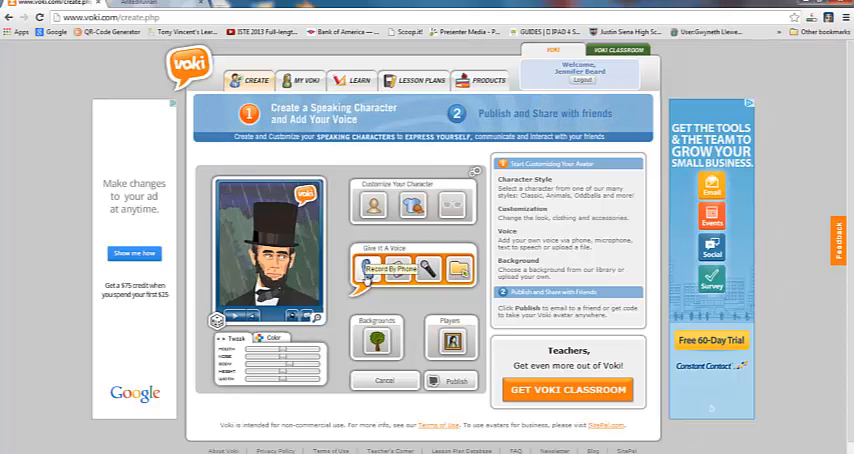
Step: Bring up the 'Give it a Voice' options for the Lincoln character
click(368, 270)
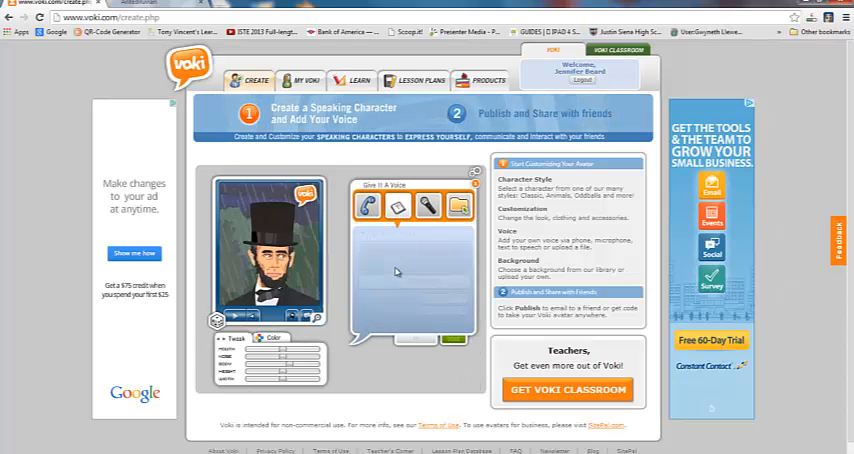
Step: Choose text-to-speech and enter 'Tutorial. I am Abe Lincoln. I am headed to the theatre tonight...'
click(368, 208)
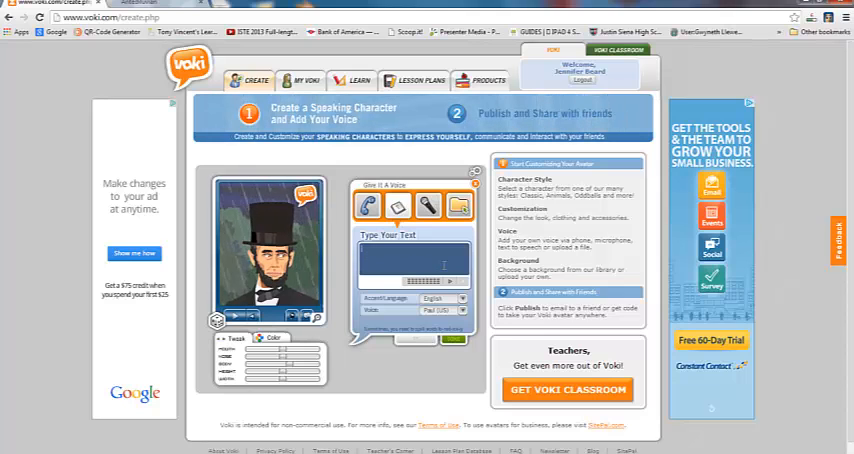
text(Tutorial. I am Abe Lincoln. I am headed to the theatre tonight. Looking forward to a good time.)
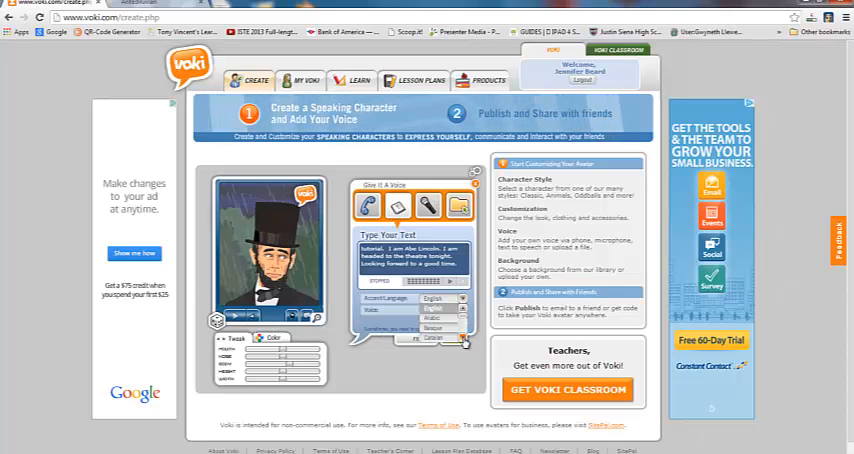
Step: Select a text-to-speech voice from the voice list for Lincoln's spoken greeting
scroll(down, 3)
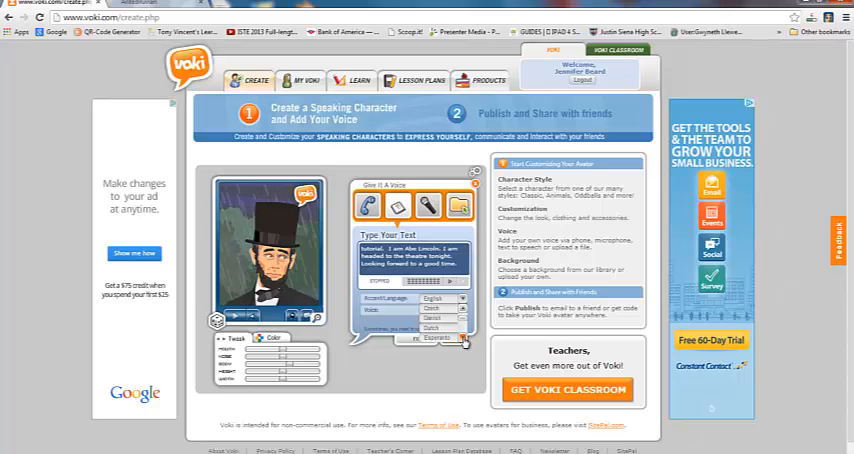
scroll(down, 3)
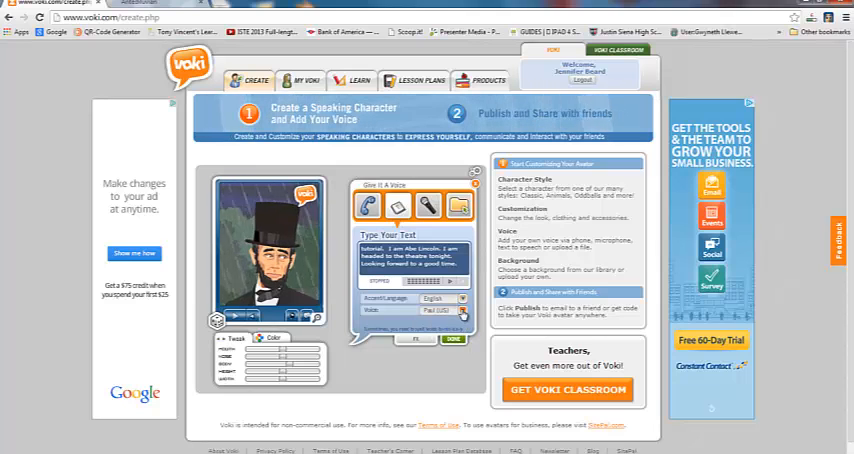
click(446, 310)
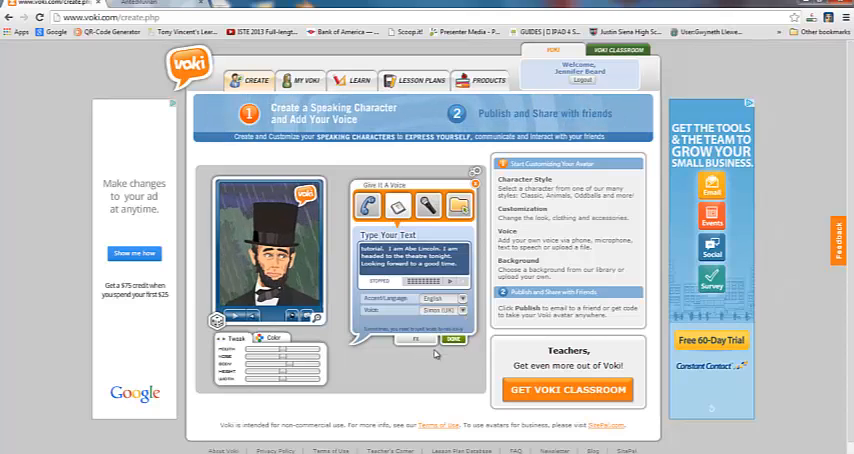
click(444, 300)
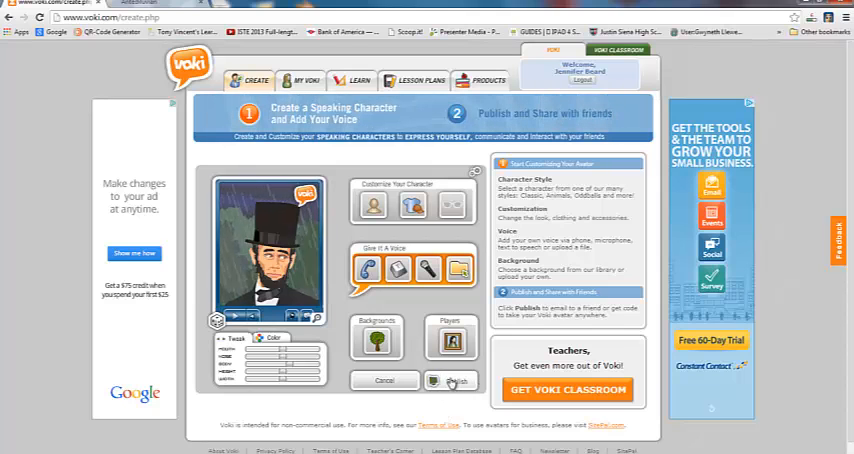
Step: Publish and save the scene under the name 'Test Voki Delete Me'
click(452, 380)
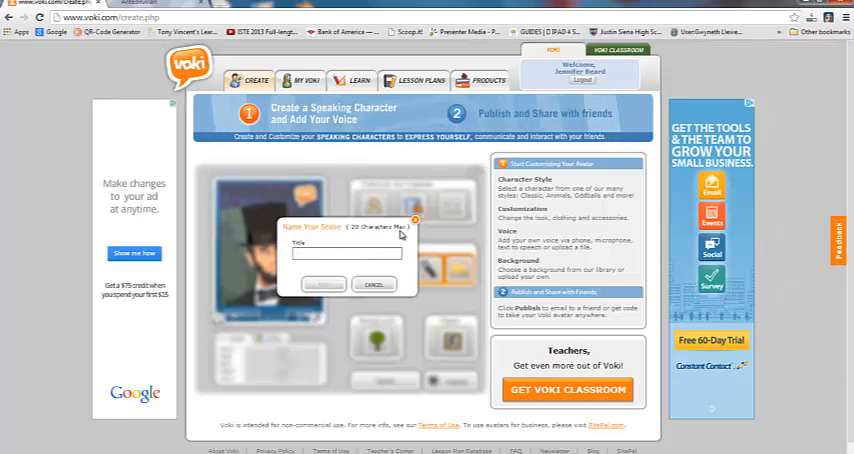
text(Test Voki Delete Me)
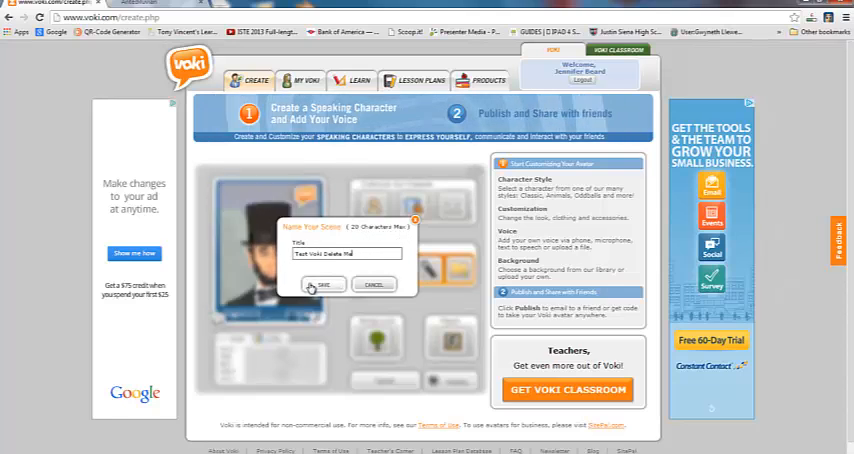
click(324, 284)
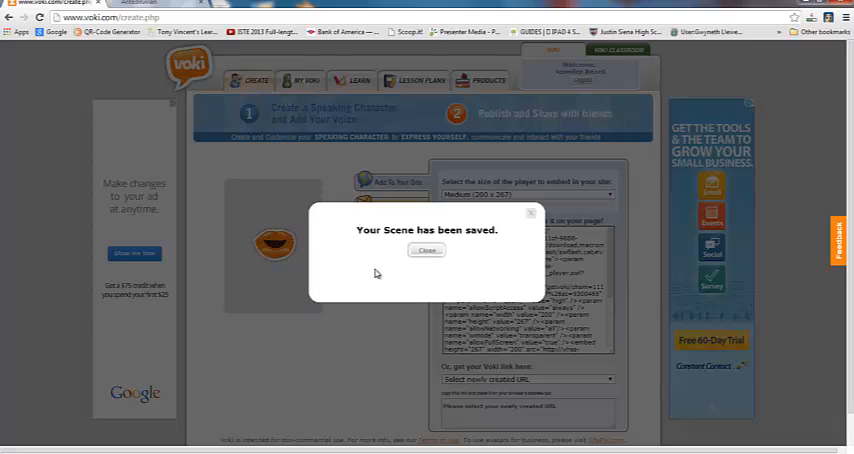
Step: Dismiss the saved notice and generate a standard Voki link beside the embed code
click(426, 250)
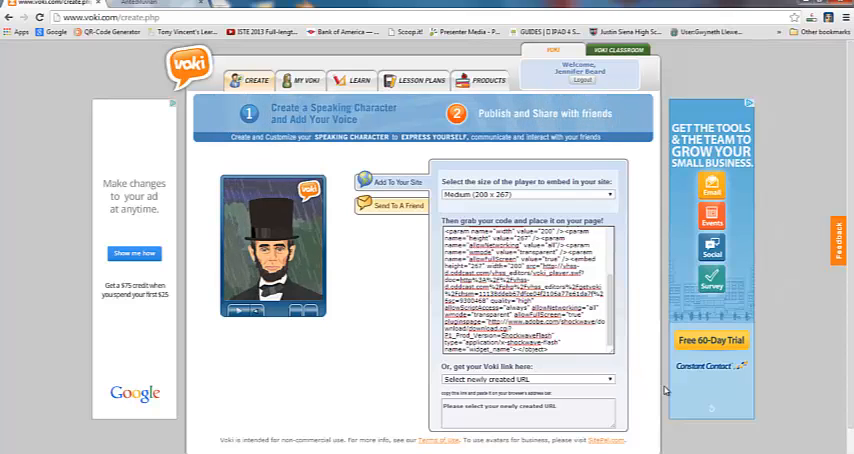
click(528, 380)
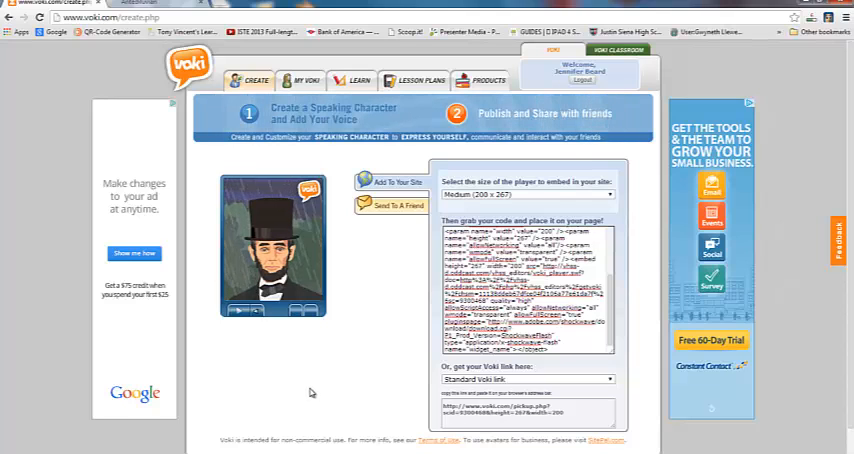
mouse_move(282, 356)
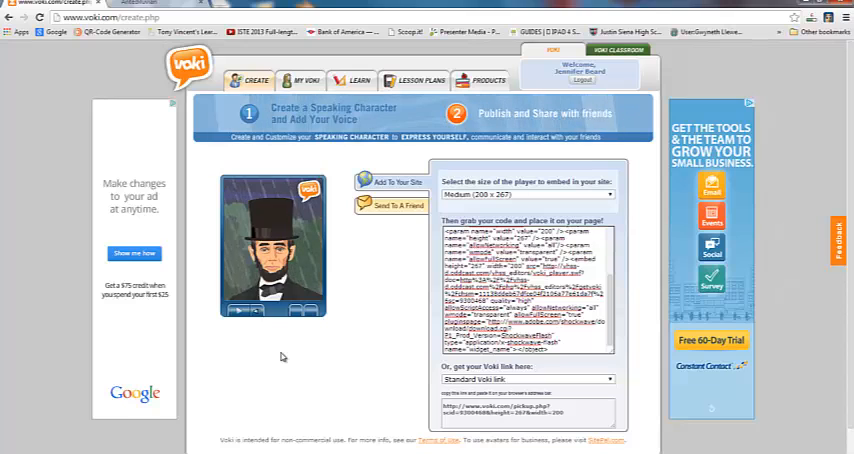